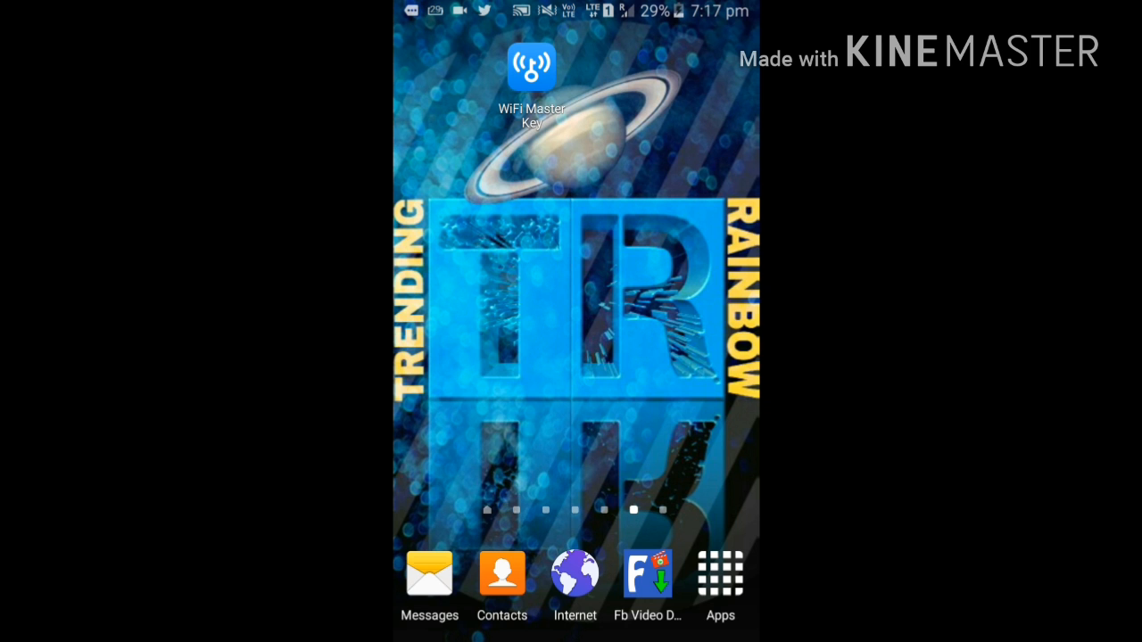
- Launch the Google Play Store from the installed apps list
{"action": "left_click", "coordinate": [720, 574]}
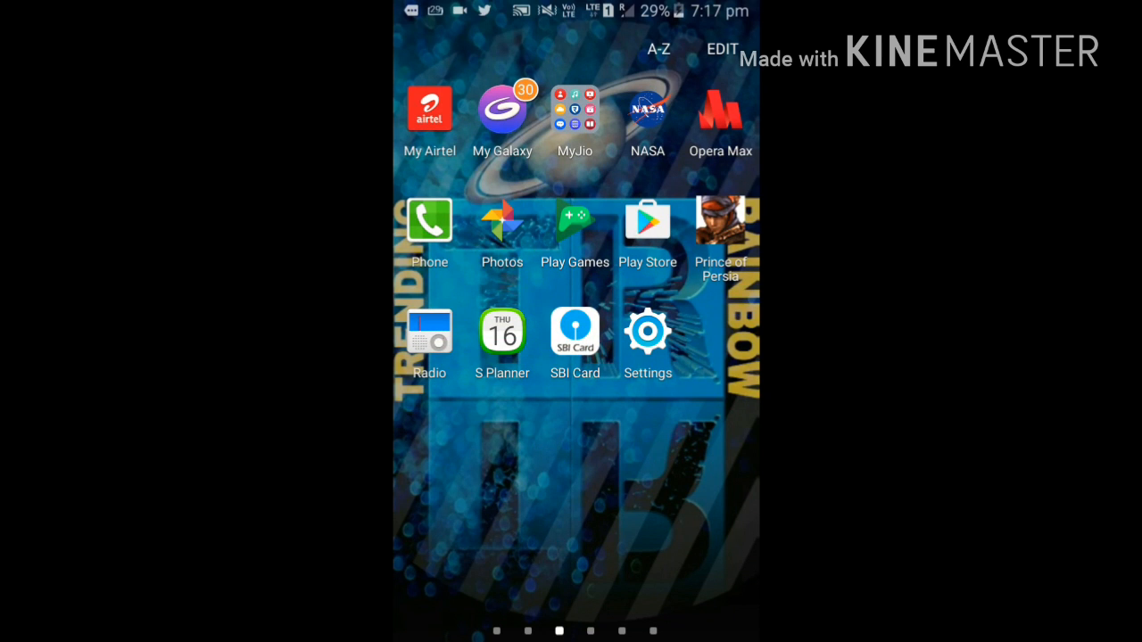
{"action": "left_click", "coordinate": [647, 217]}
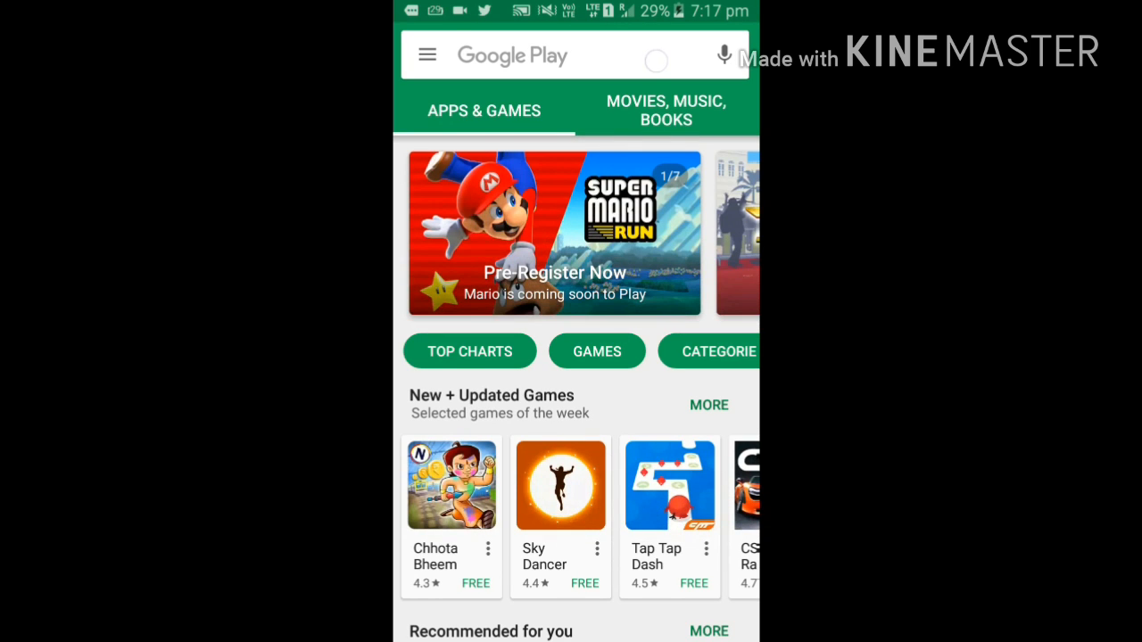
- Search the store for 'iss det' and bring up the ISS Detector Satellite Tracker page
{"action": "left_click", "coordinate": [553, 54]}
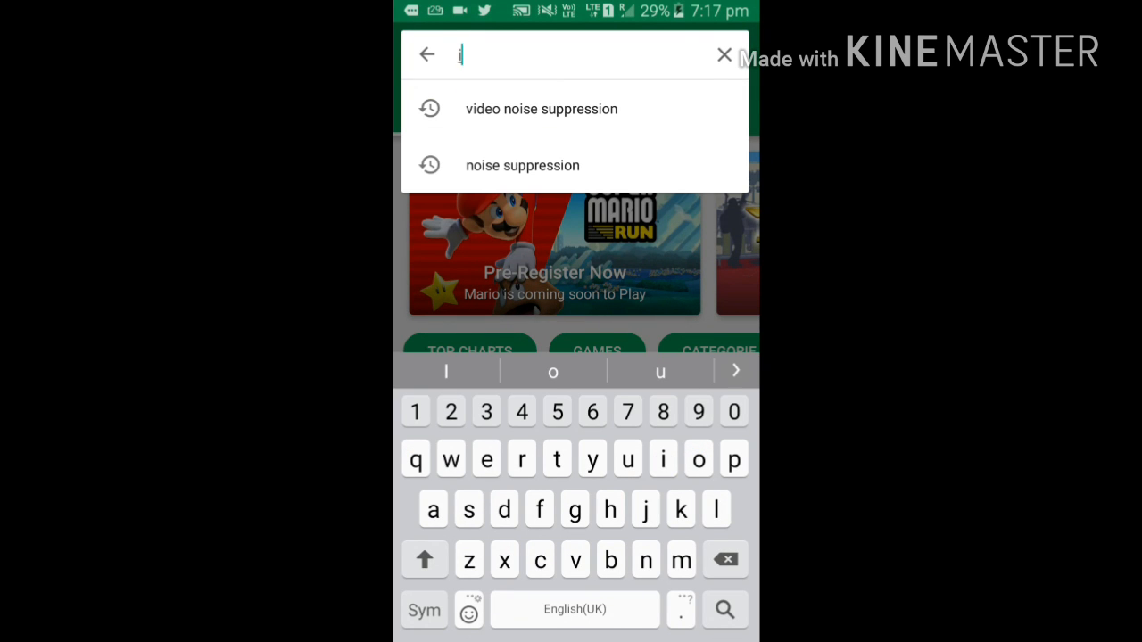
{"action": "type", "text": "iss"}
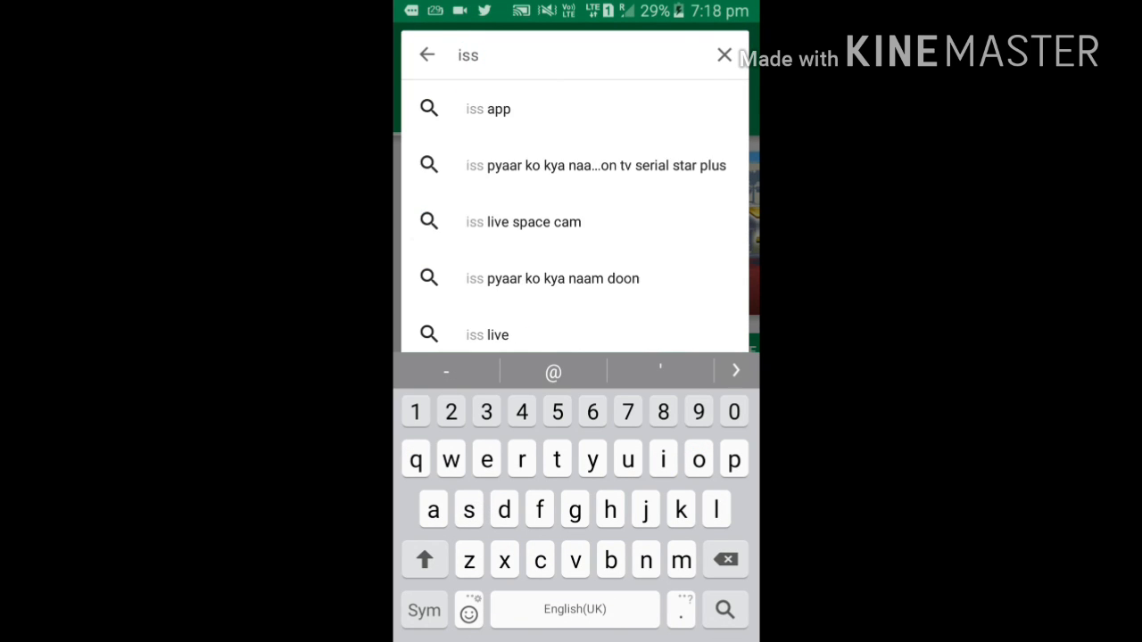
{"action": "type", "text": "det"}
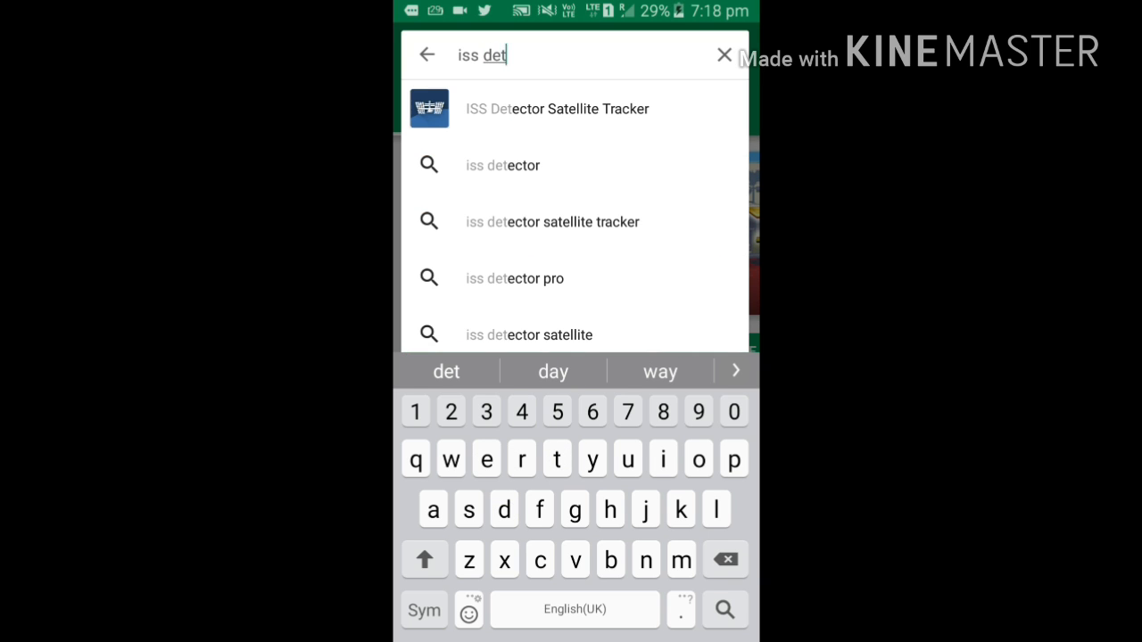
{"action": "left_click", "coordinate": [556, 109]}
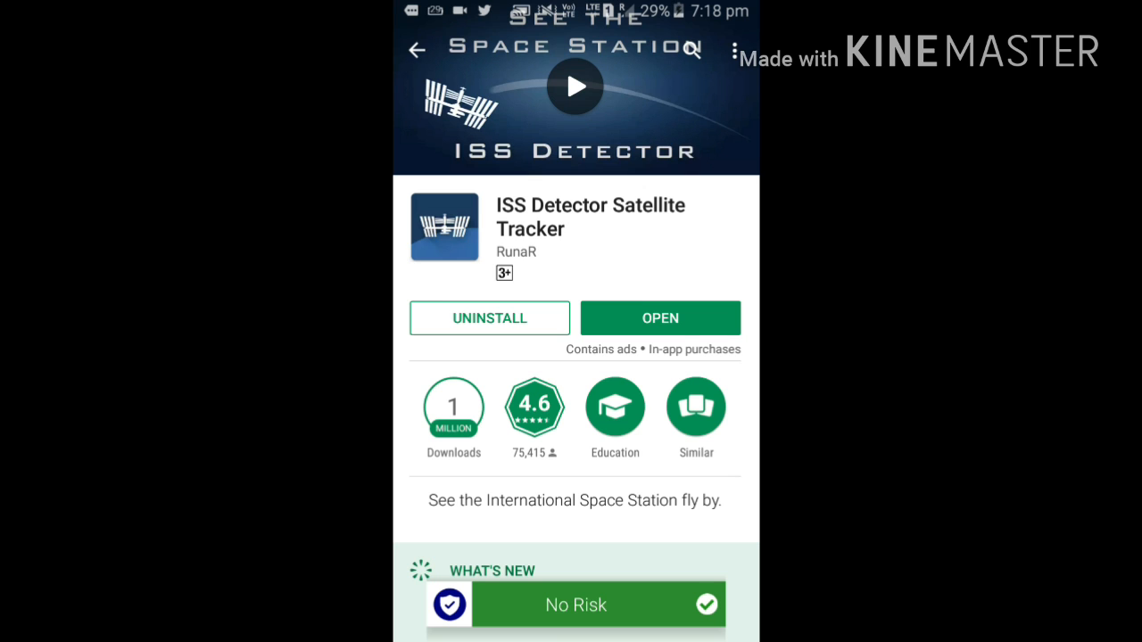
- Launch ISS Detector and scroll the upcoming passes toward the Iridium 82 flare
{"action": "left_click", "coordinate": [660, 318]}
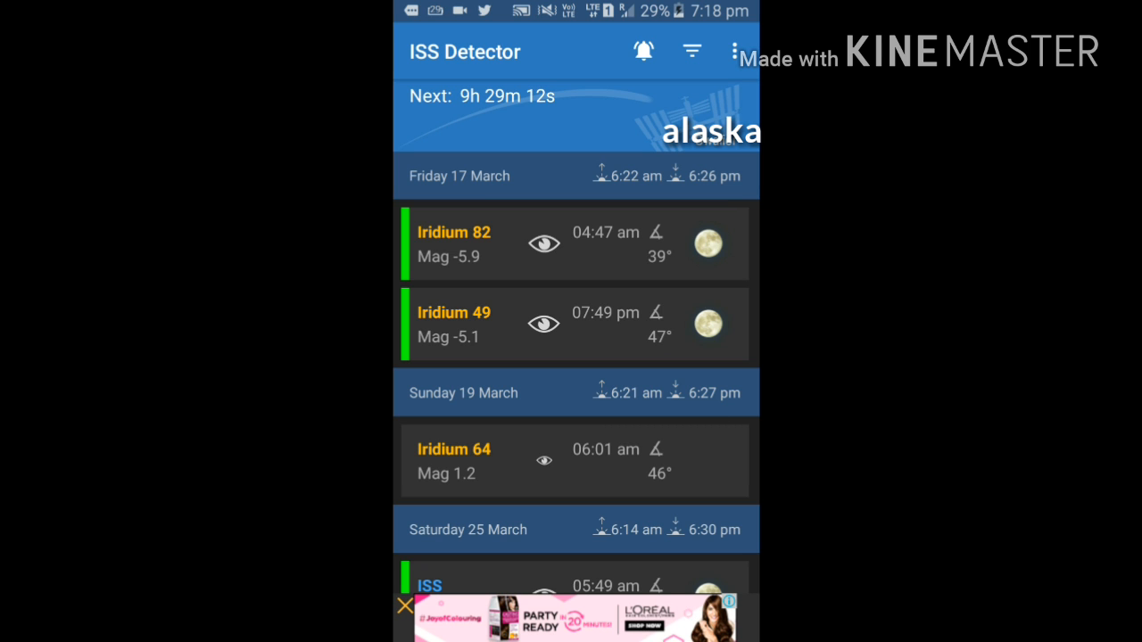
{"action": "scroll", "scroll_direction": "down", "scroll_amount": 3}
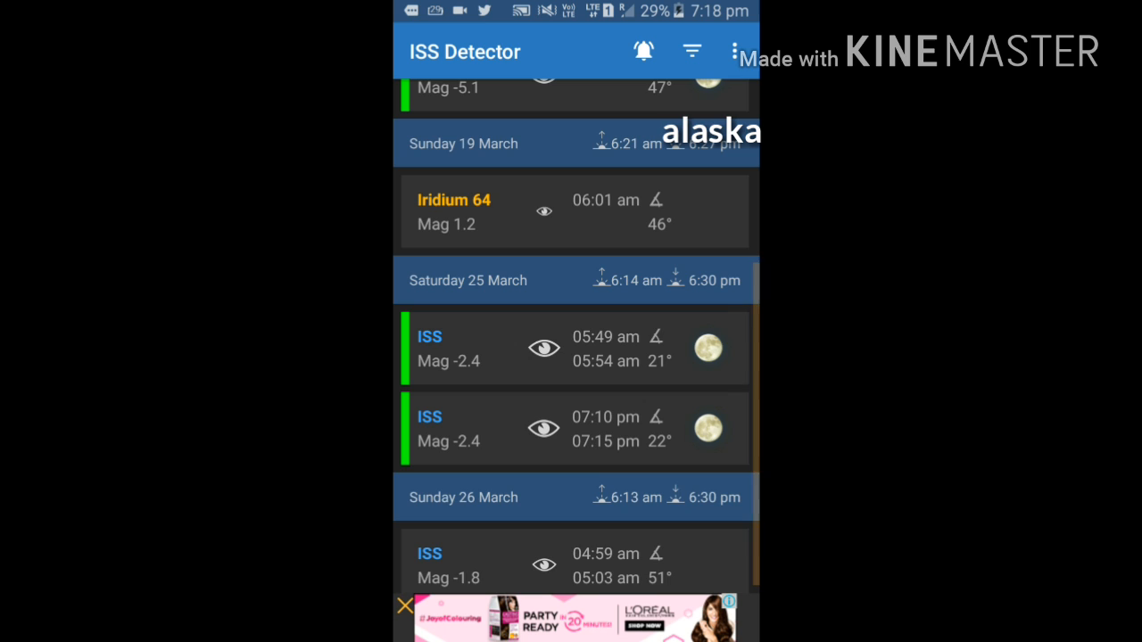
{"action": "scroll", "scroll_direction": "down", "scroll_amount": 3}
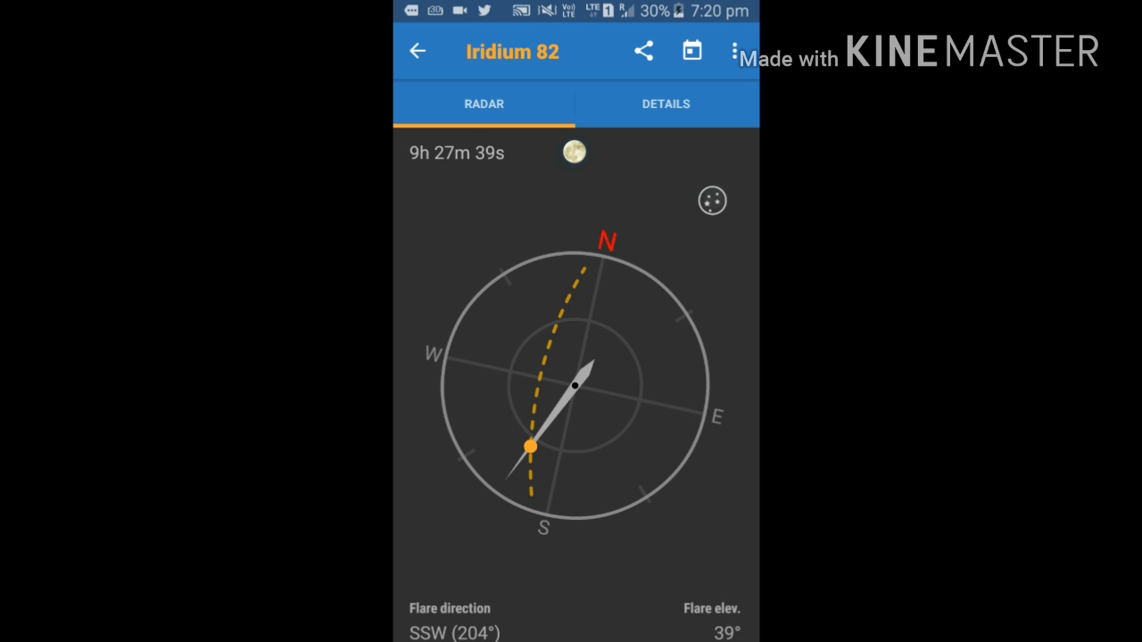
- Switch the Iridium 82 radar to the star-map sky view of the flare path
{"action": "left_click", "coordinate": [712, 199]}
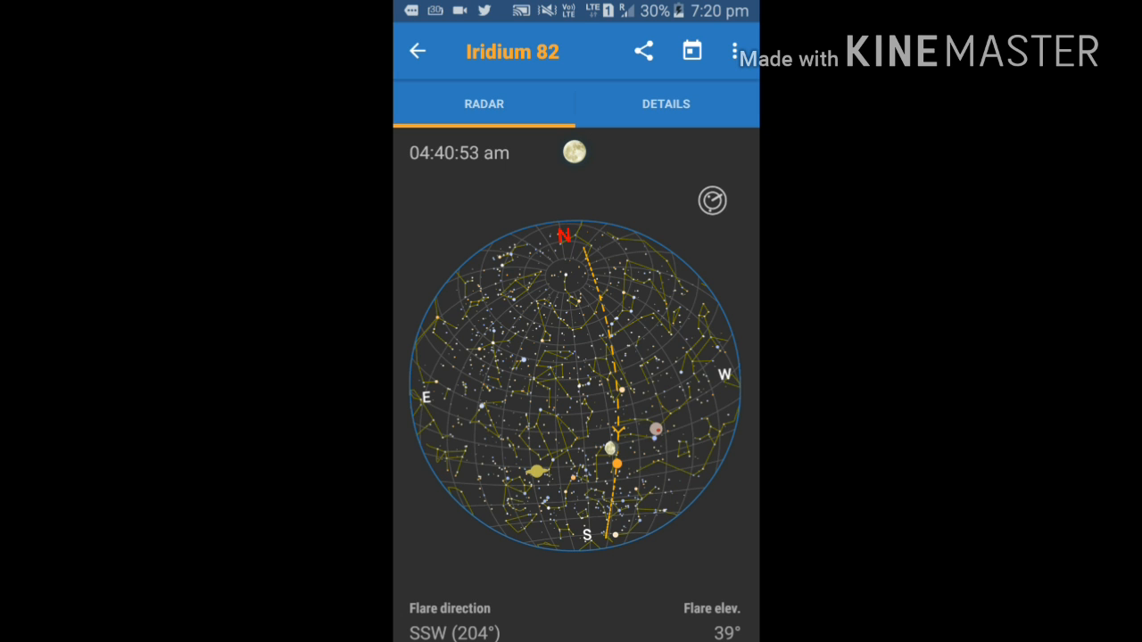
- Show the Iridium 82 details with flare times, elevations and magnitude -5.9
{"action": "left_click", "coordinate": [665, 104]}
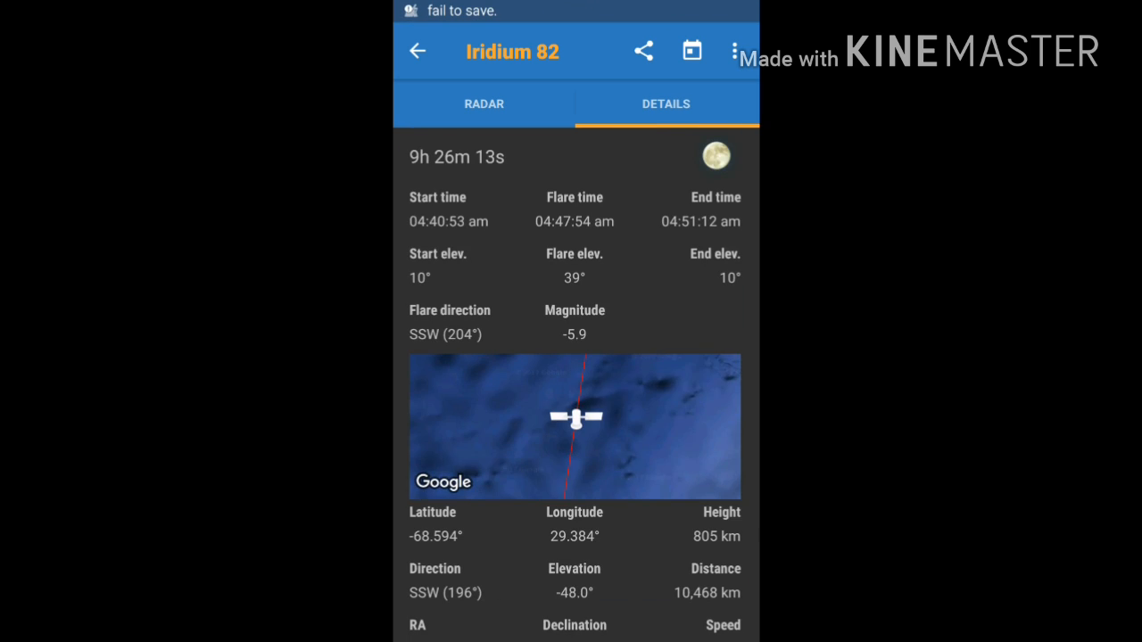
- Scroll the Iridium 82 details before returning to the pass list
{"action": "scroll", "scroll_direction": "down", "scroll_amount": 3}
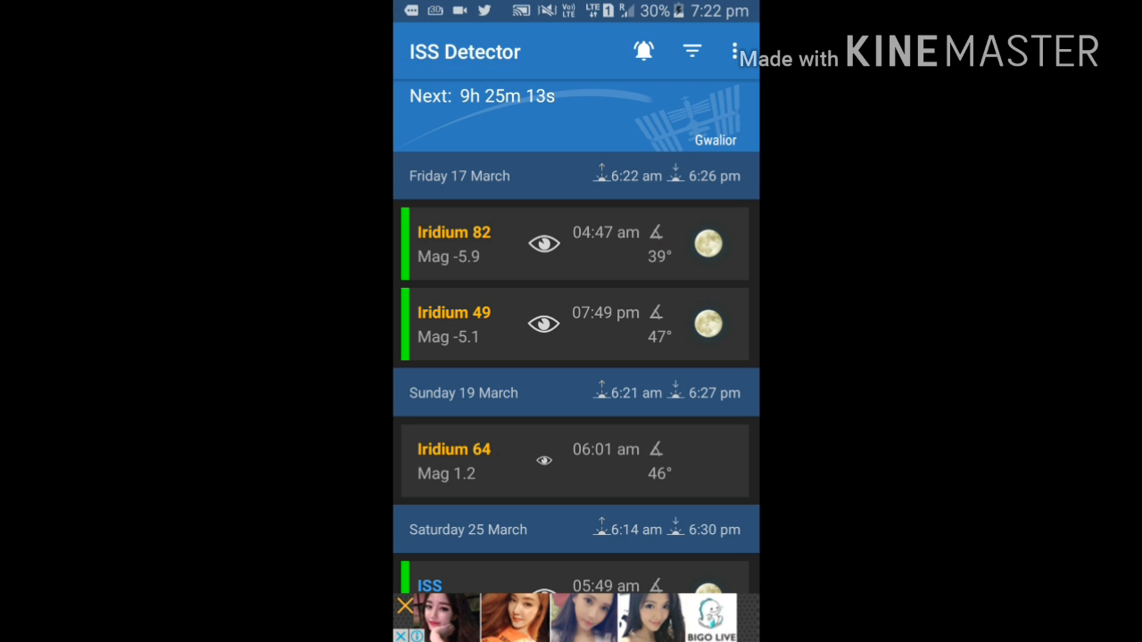
- Bring up the radar for the ISS pass at 05:49 am on Saturday 25 March
{"action": "scroll", "scroll_direction": "down", "scroll_amount": 3}
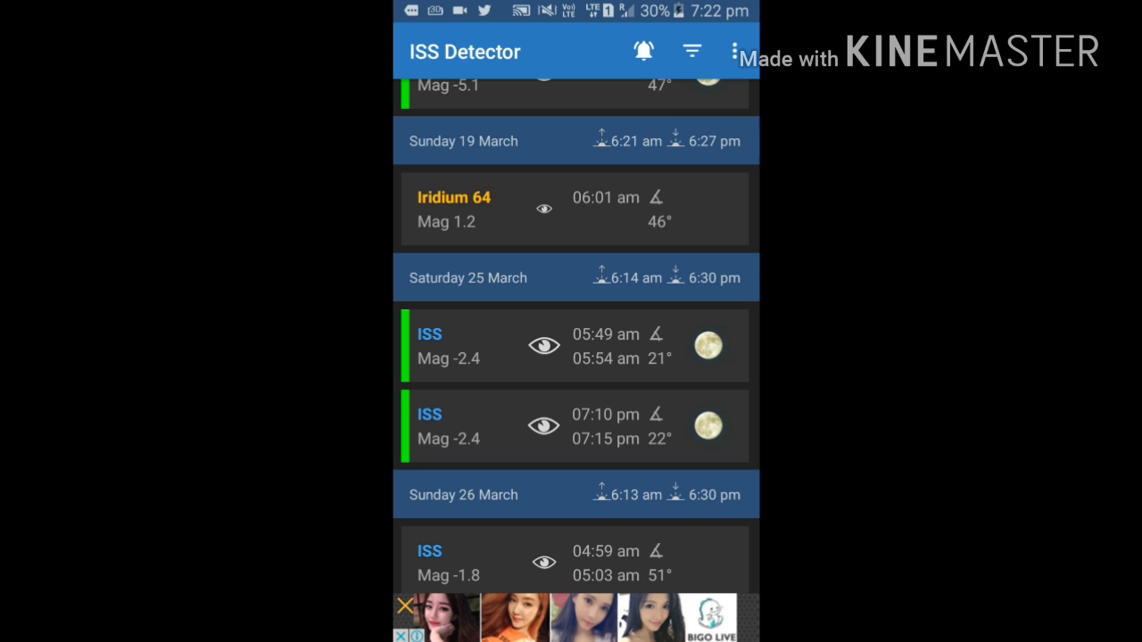
{"action": "left_click", "coordinate": [575, 346]}
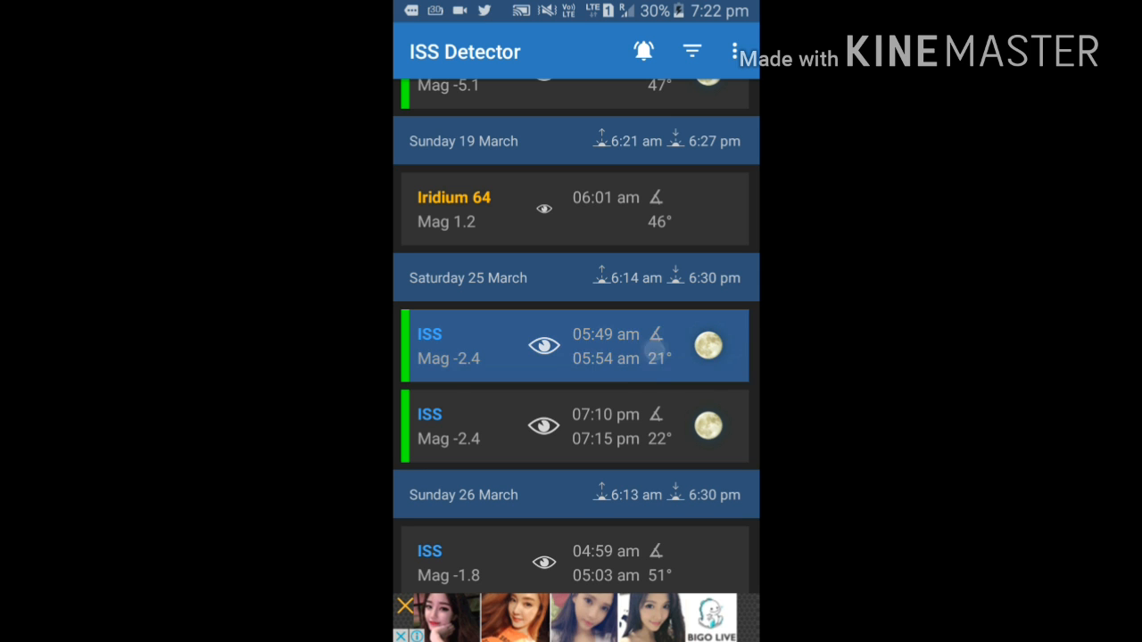
{"action": "left_click", "coordinate": [571, 346]}
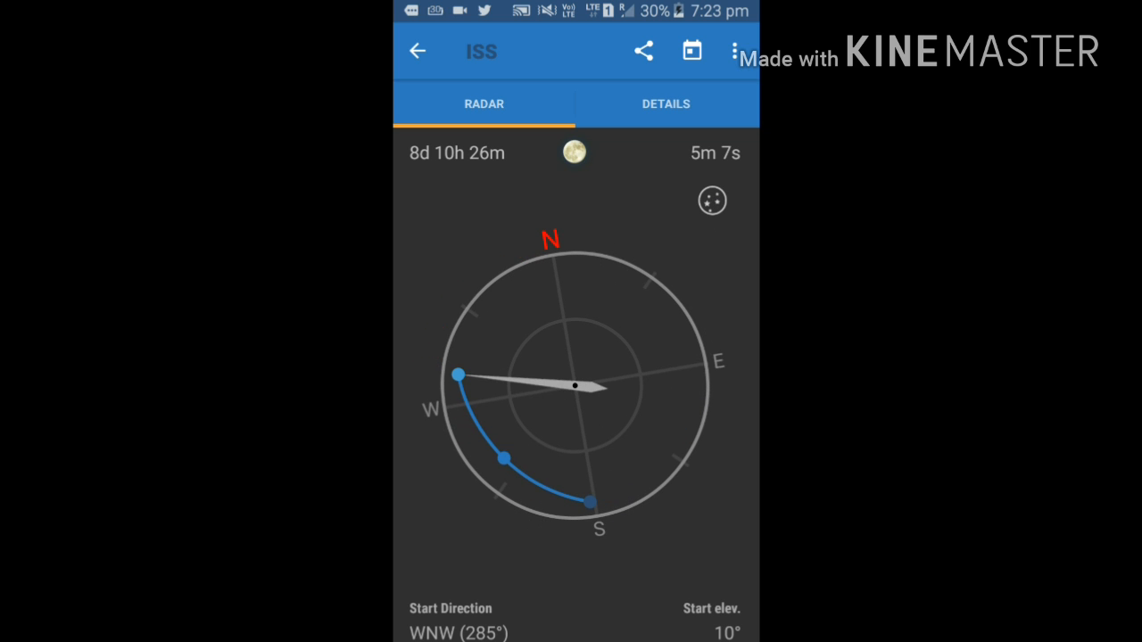
{"action": "left_click", "coordinate": [711, 200]}
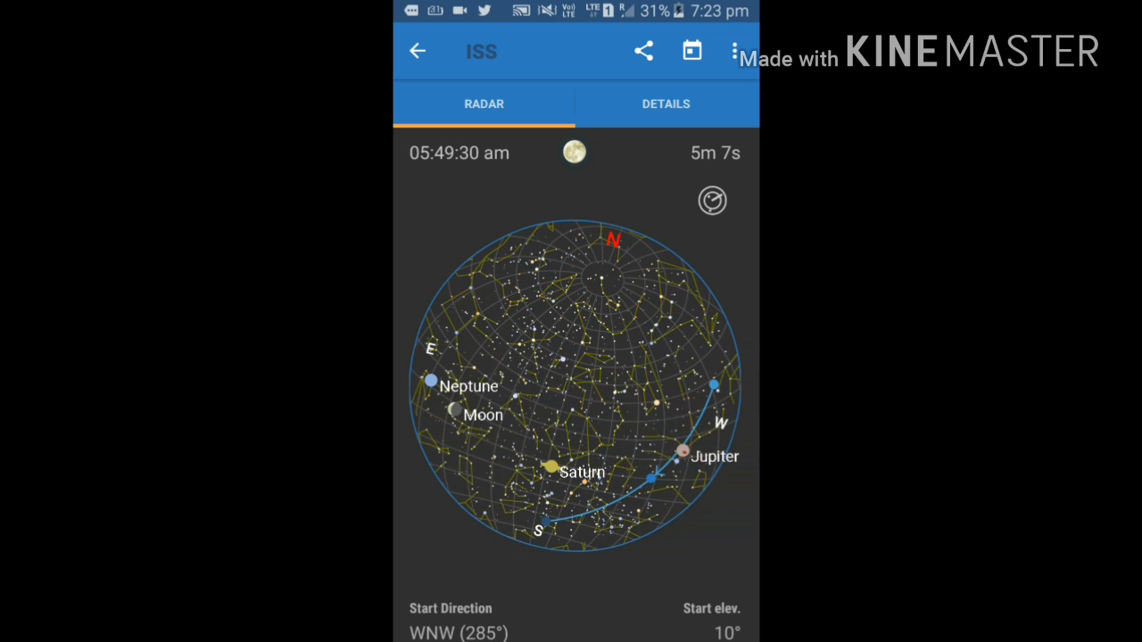
{"action": "left_click", "coordinate": [712, 200]}
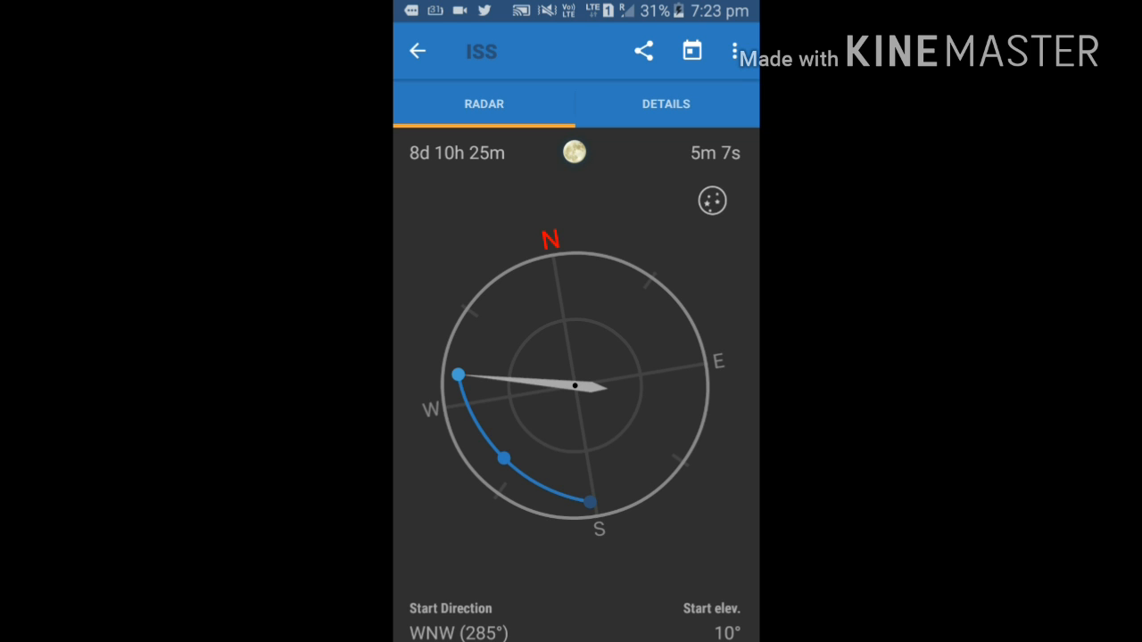
{"action": "left_click", "coordinate": [665, 103]}
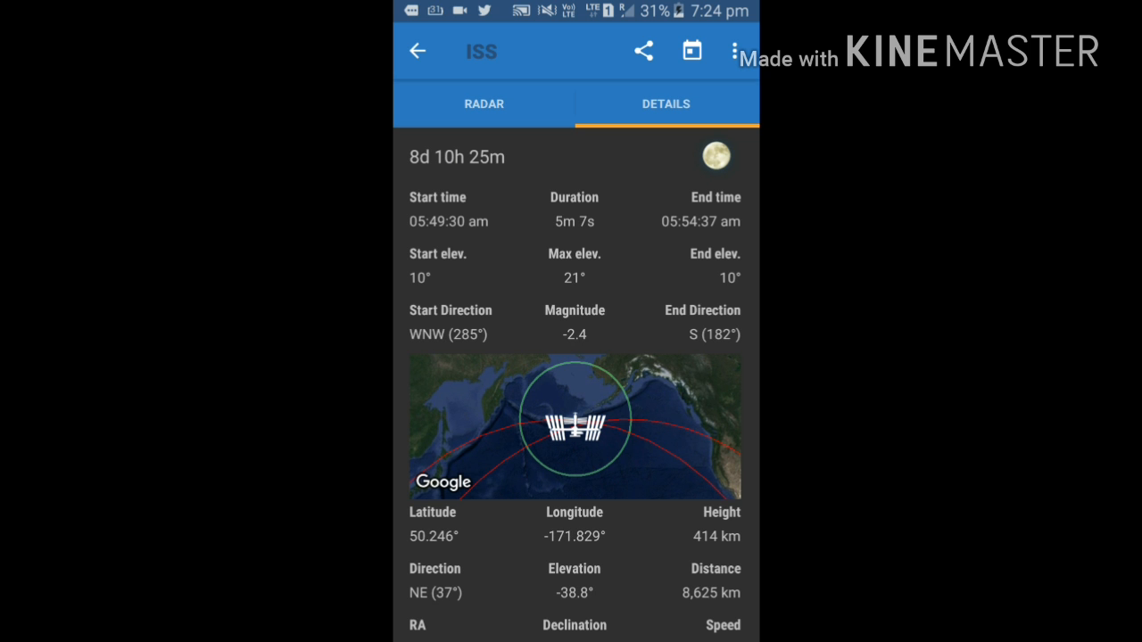
- Show the ISS pass statistics and live latitude, longitude, height and speed figures
{"action": "scroll", "scroll_direction": "down", "scroll_amount": 3}
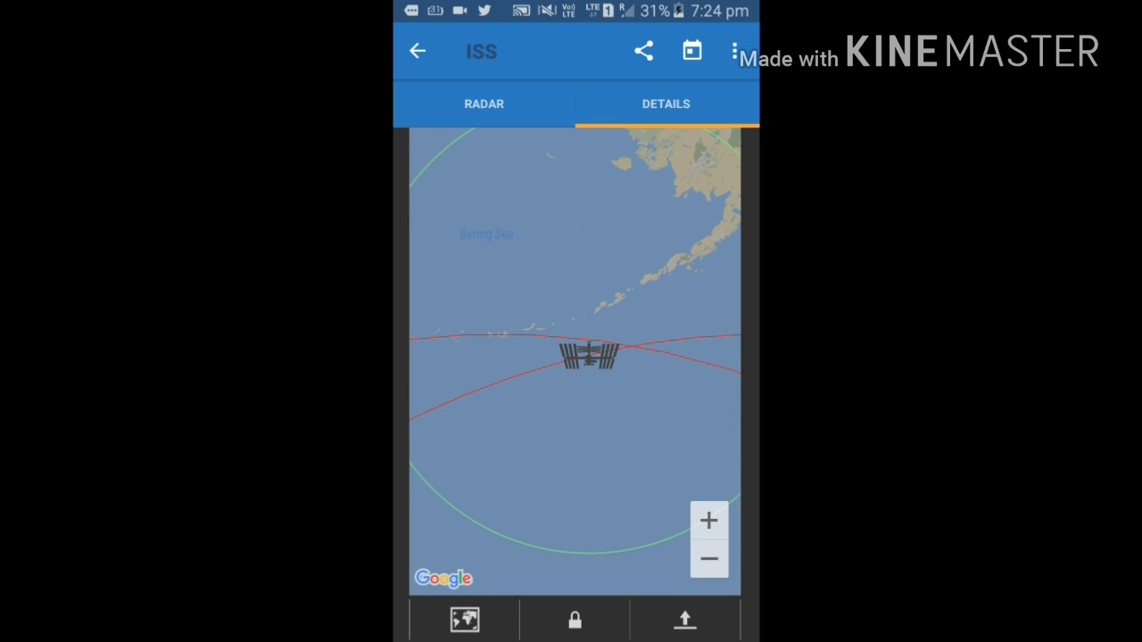
{"action": "left_click", "coordinate": [708, 560]}
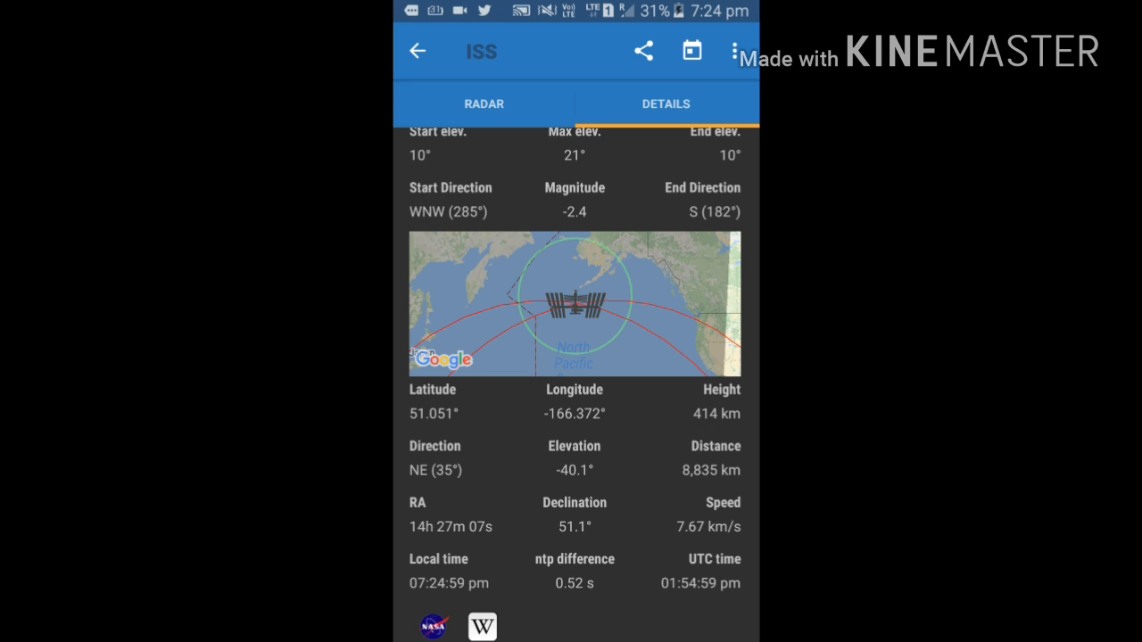
- Browse the notification and compass options in the app Settings
{"action": "left_click", "coordinate": [733, 50]}
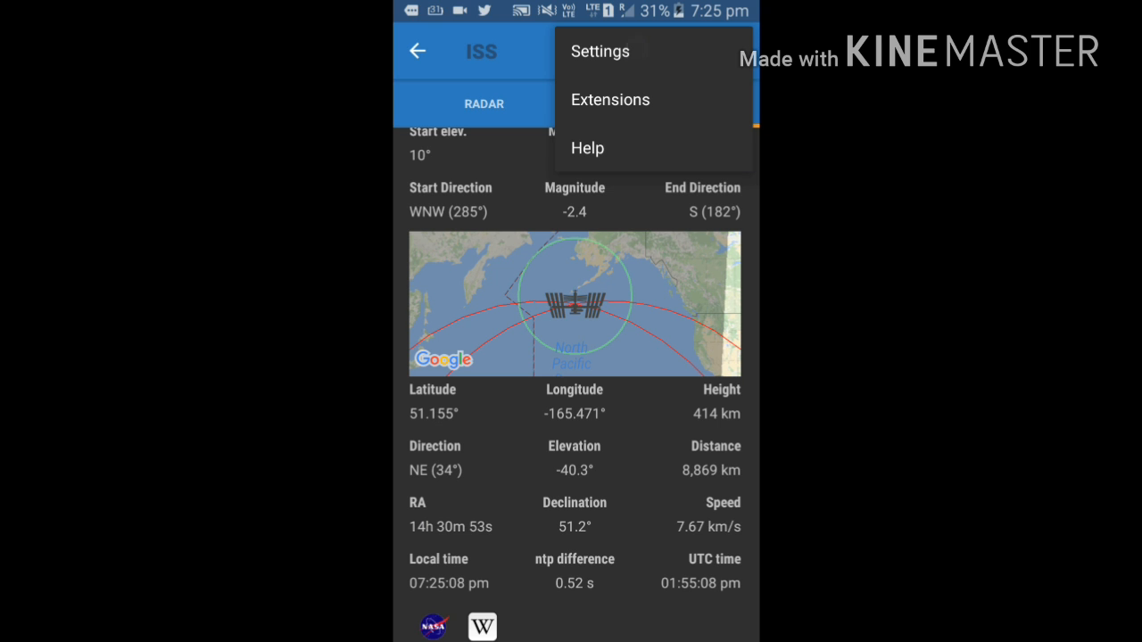
{"action": "left_click", "coordinate": [599, 50]}
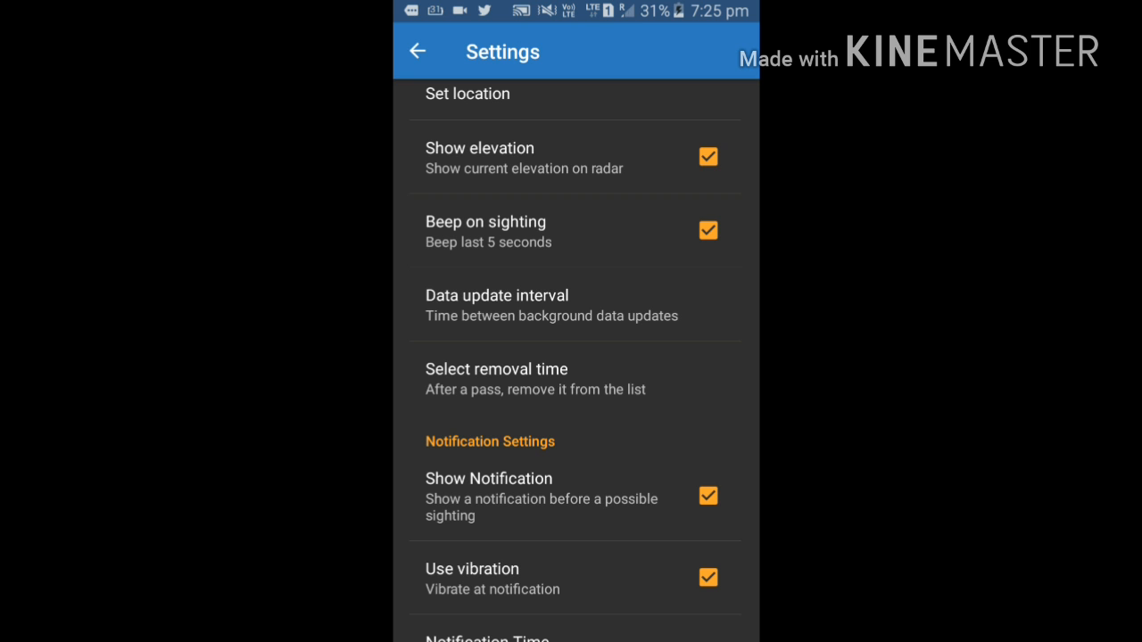
{"action": "scroll", "scroll_direction": "down", "scroll_amount": 3}
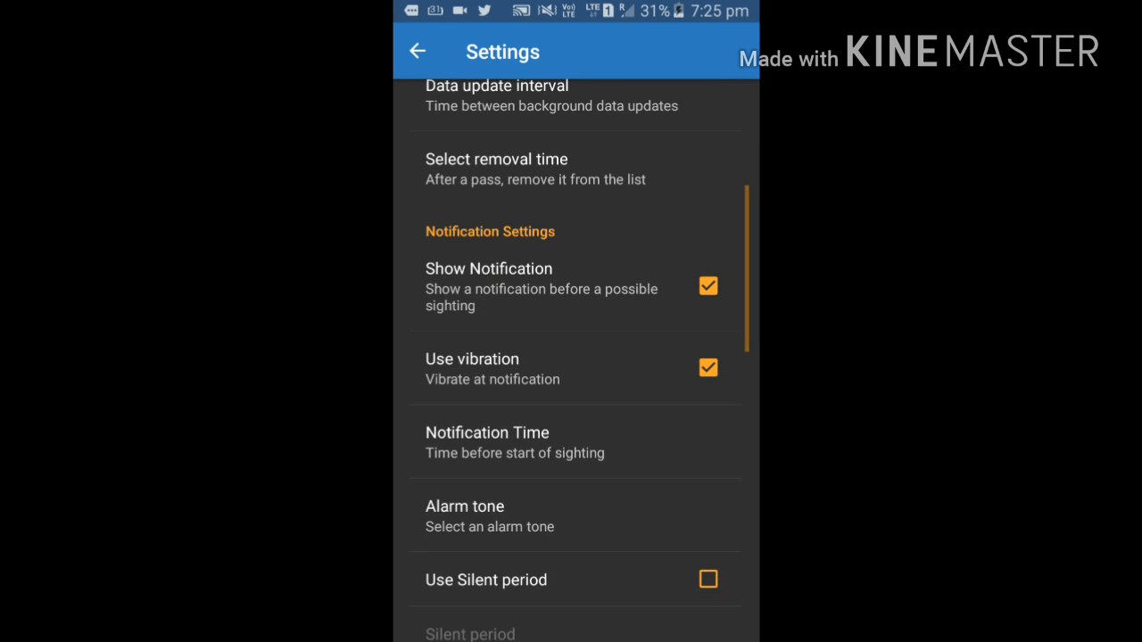
{"action": "scroll", "scroll_direction": "down", "scroll_amount": 3}
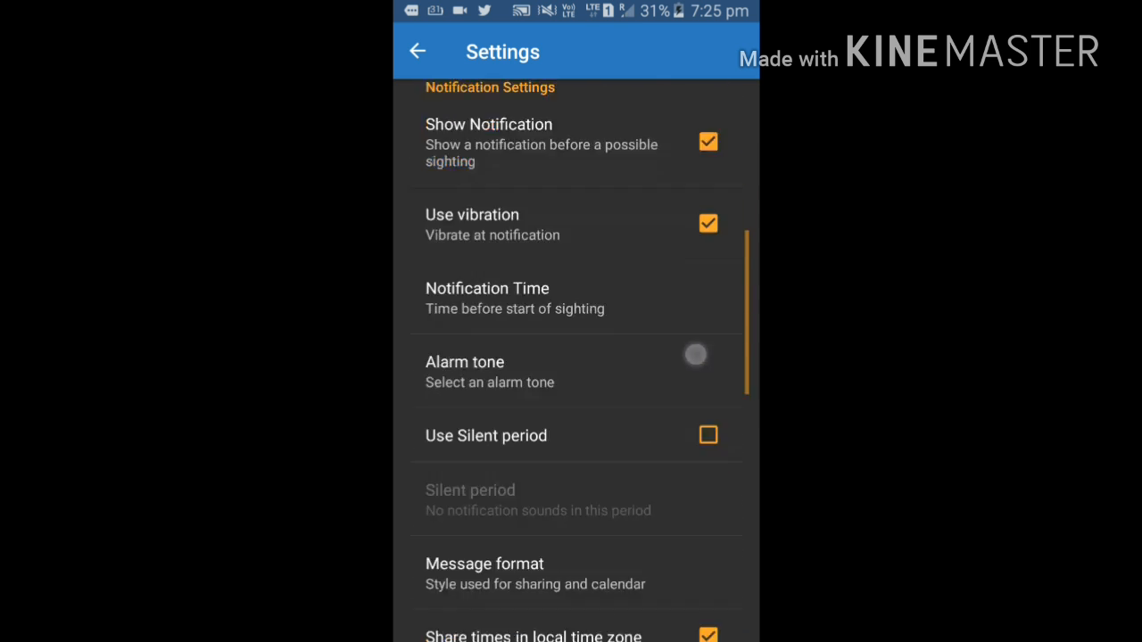
{"action": "scroll", "scroll_direction": "down", "scroll_amount": 3}
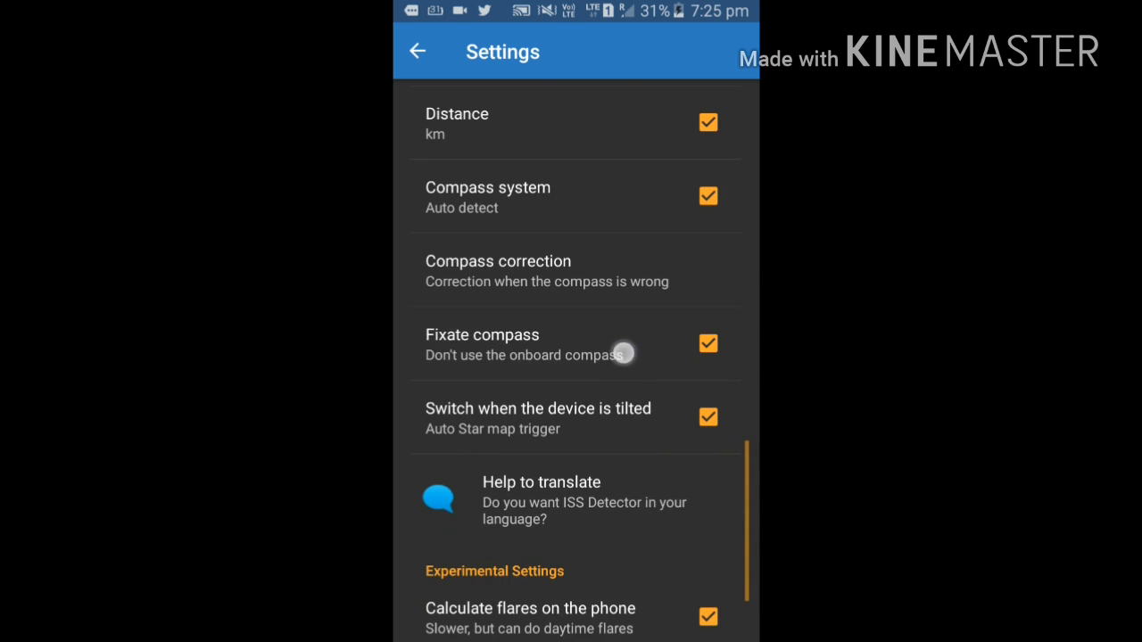
{"action": "scroll", "scroll_direction": "down", "scroll_amount": 3}
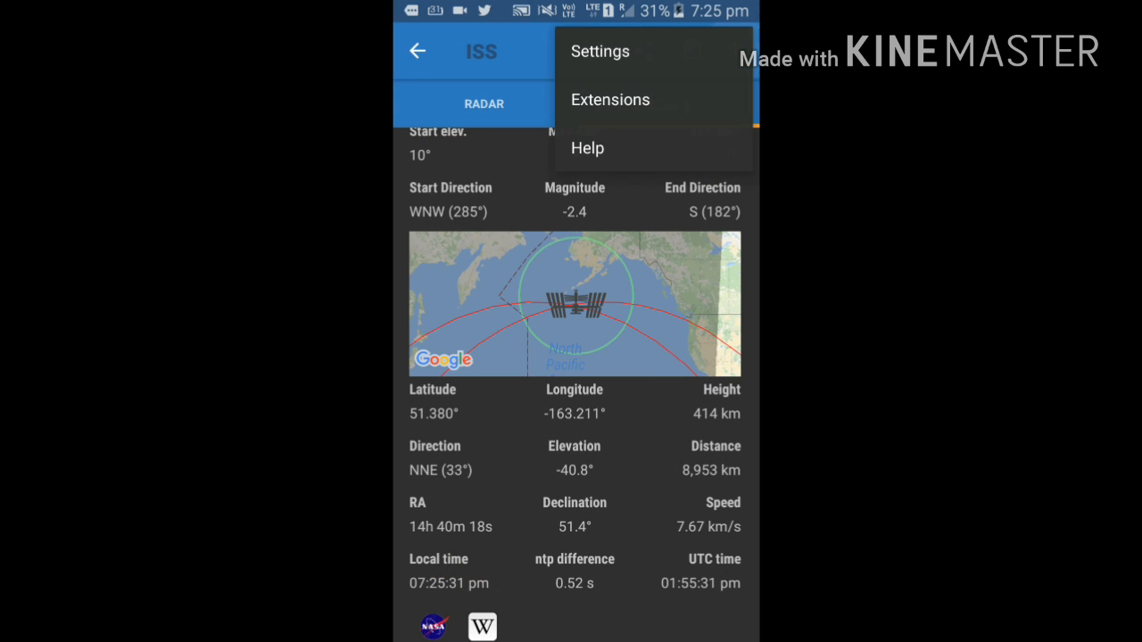
- Browse the Buy Extensions list: Combo Package, Comets and Planets, Amateur Radio Satellites, Famous Objects
{"action": "left_click", "coordinate": [610, 99]}
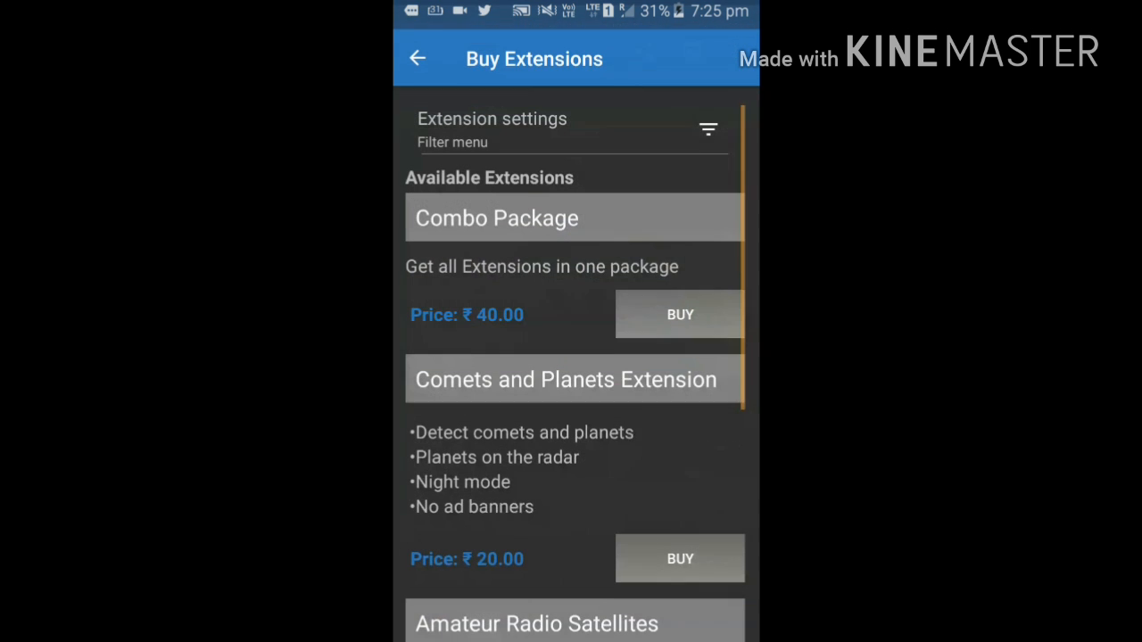
{"action": "left_click", "coordinate": [680, 558]}
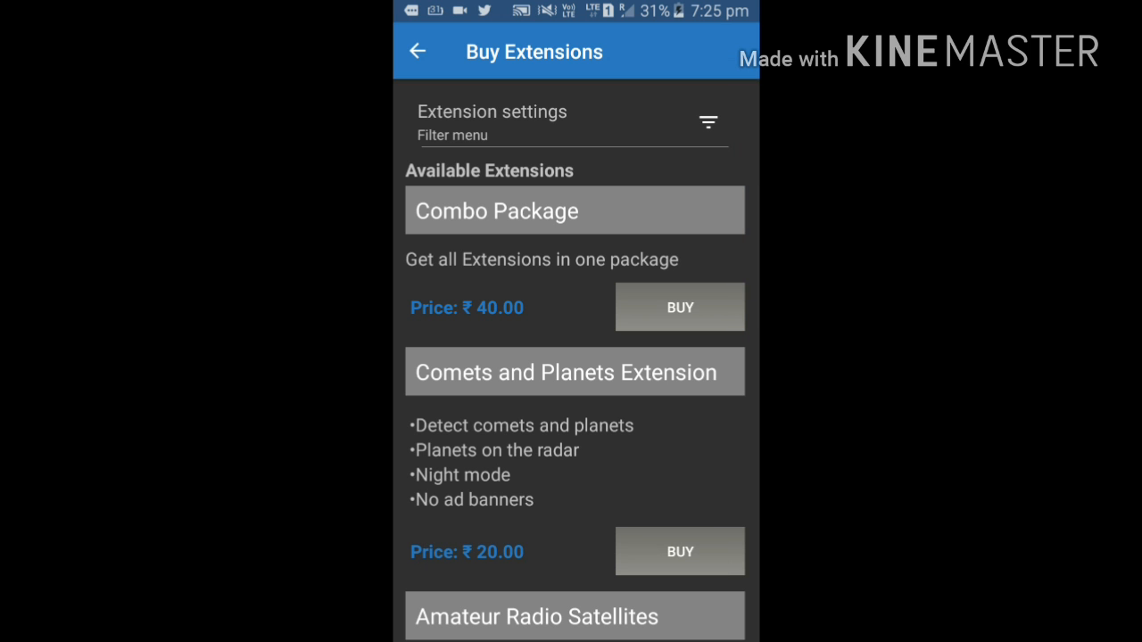
{"action": "scroll", "scroll_direction": "down", "scroll_amount": 3}
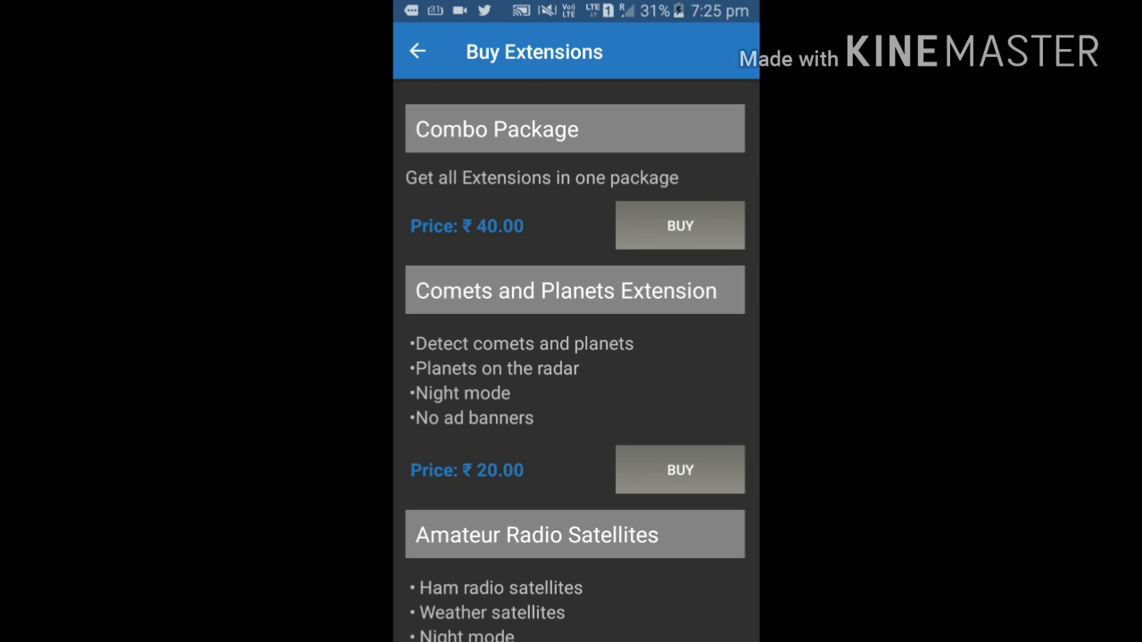
{"action": "scroll", "scroll_direction": "down", "scroll_amount": 3}
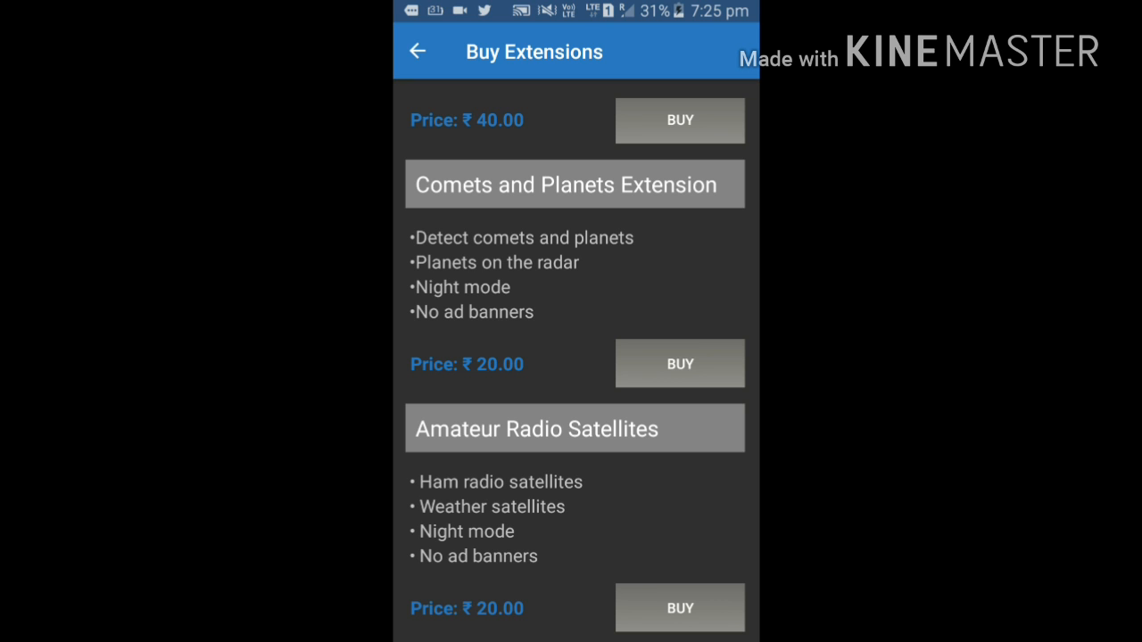
{"action": "scroll", "scroll_direction": "down", "scroll_amount": 3}
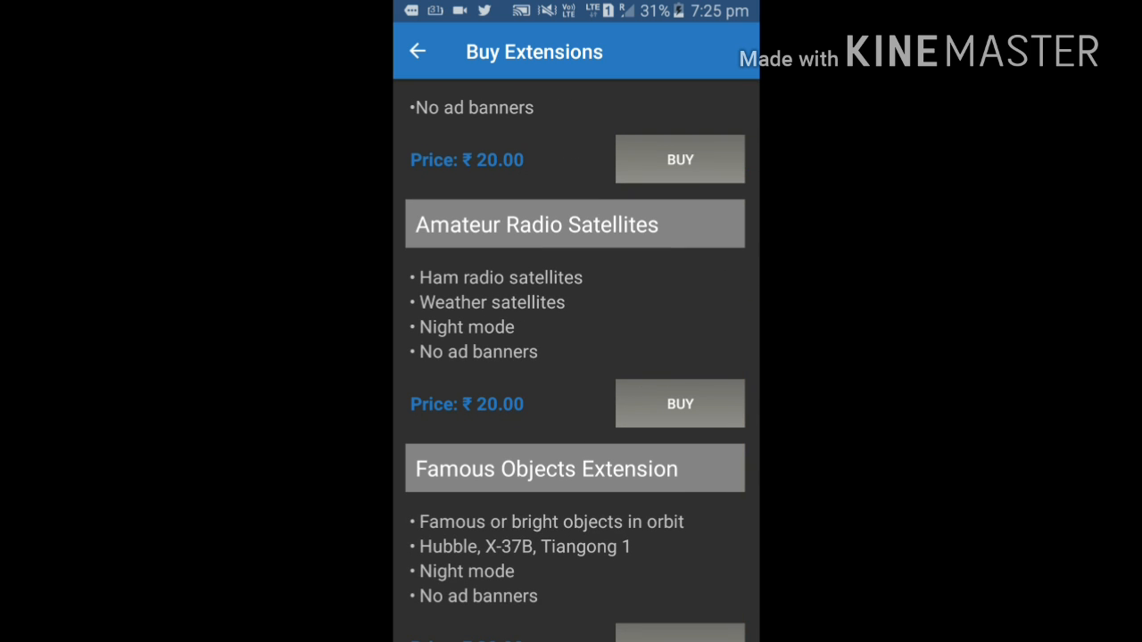
{"action": "scroll", "scroll_direction": "down", "scroll_amount": 3}
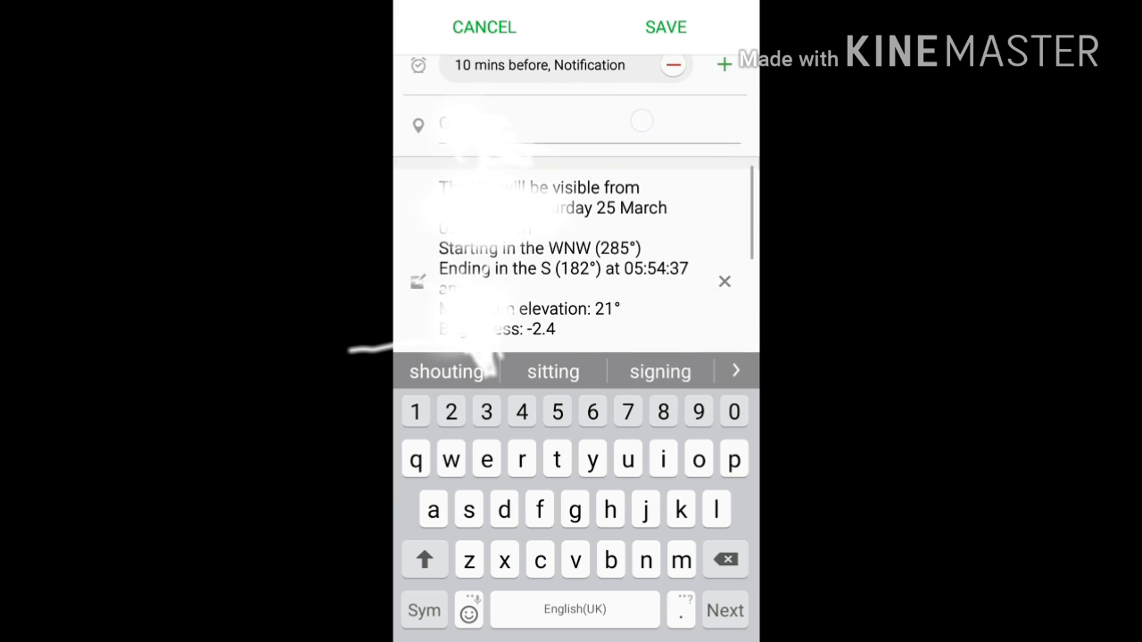
- Review the pass description in the calendar event form, keeping the 10 mins before reminder
{"action": "scroll", "scroll_direction": "down", "scroll_amount": 3}
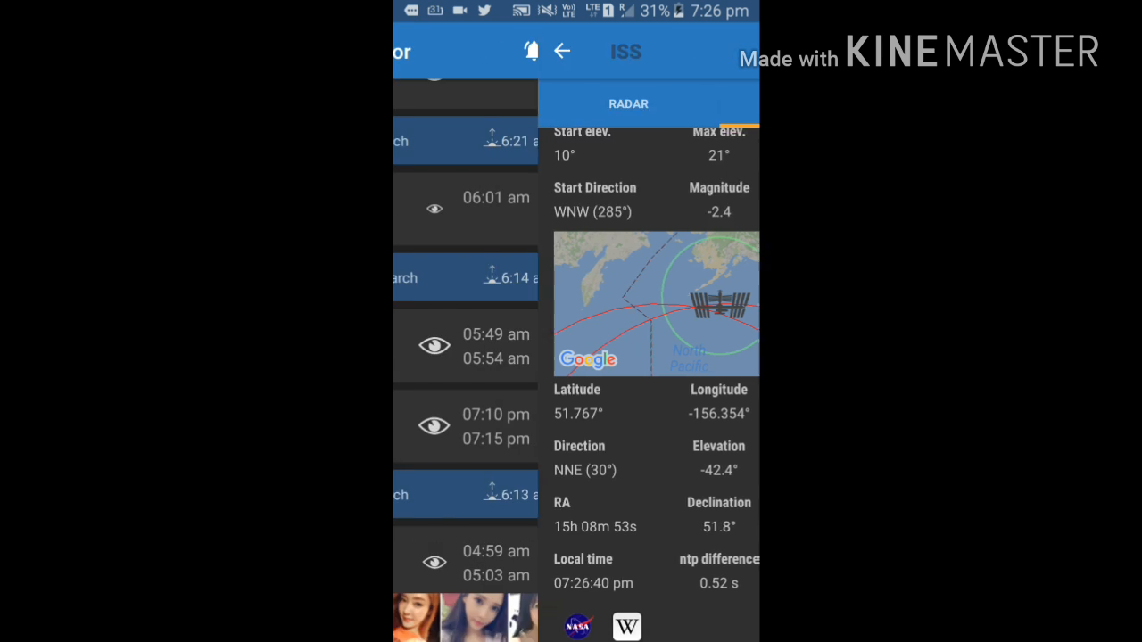
- Return to the upcoming passes list and locate the Iridium 64 flare entry
{"action": "left_click", "coordinate": [562, 50]}
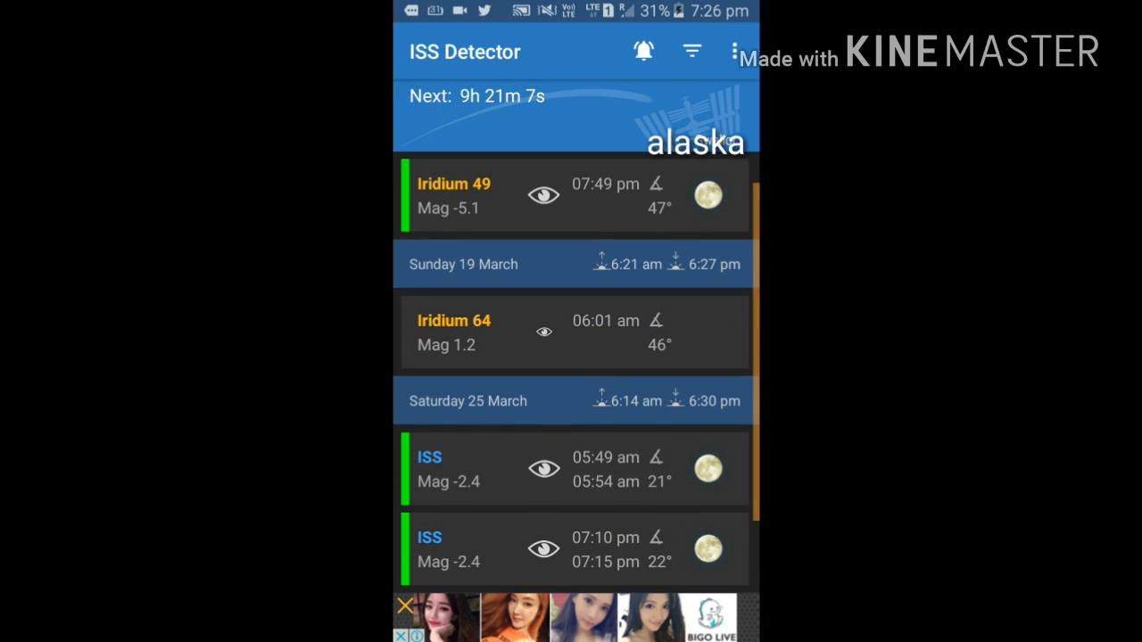
{"action": "scroll", "scroll_direction": "down", "scroll_amount": 3}
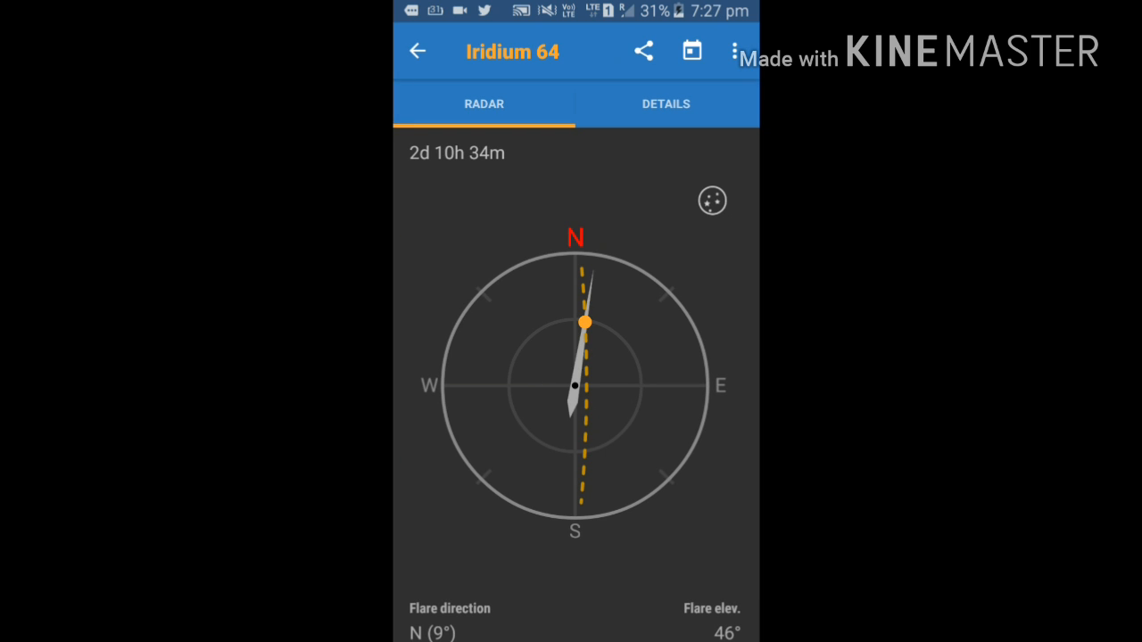
- View the Iridium 64 flare path on the star map, then its position on the world map via Details
{"action": "left_click", "coordinate": [711, 200]}
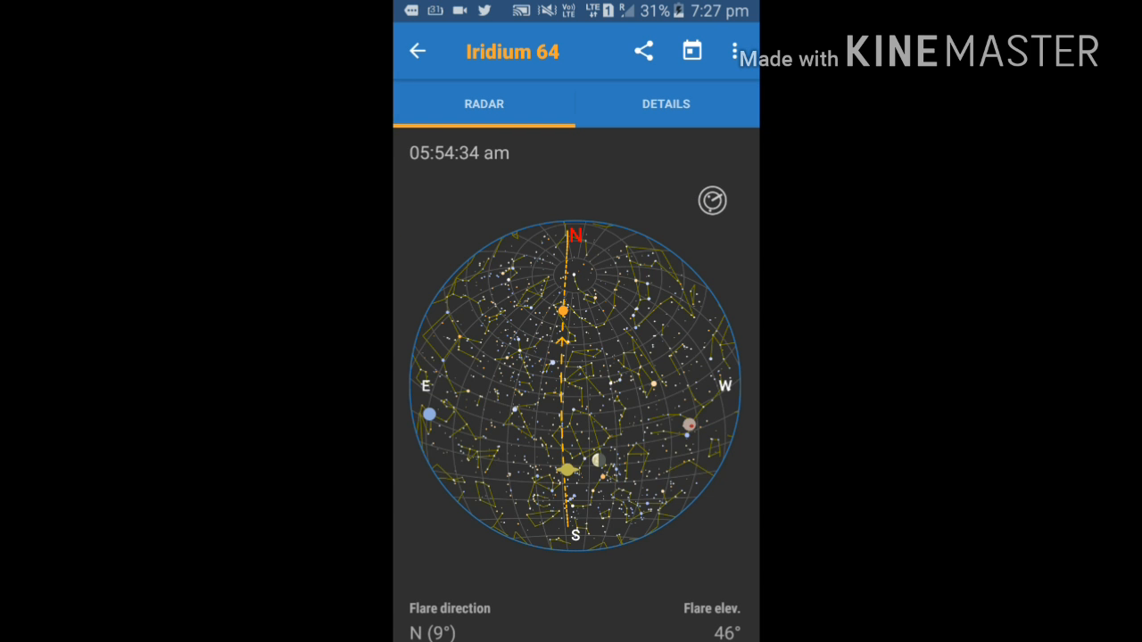
{"action": "left_click", "coordinate": [666, 104]}
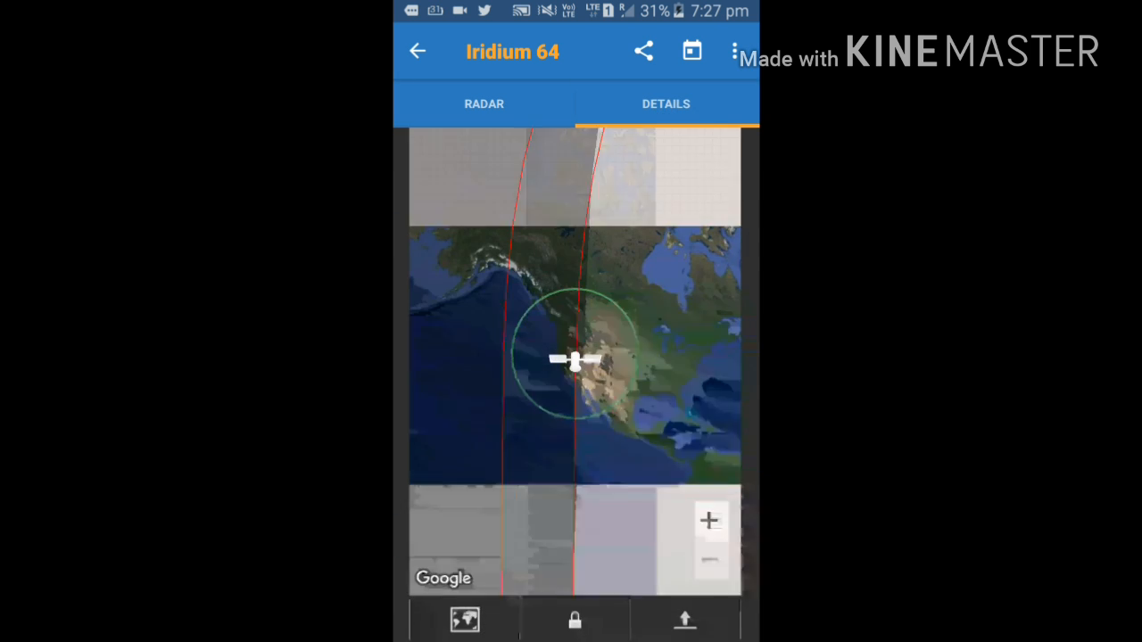